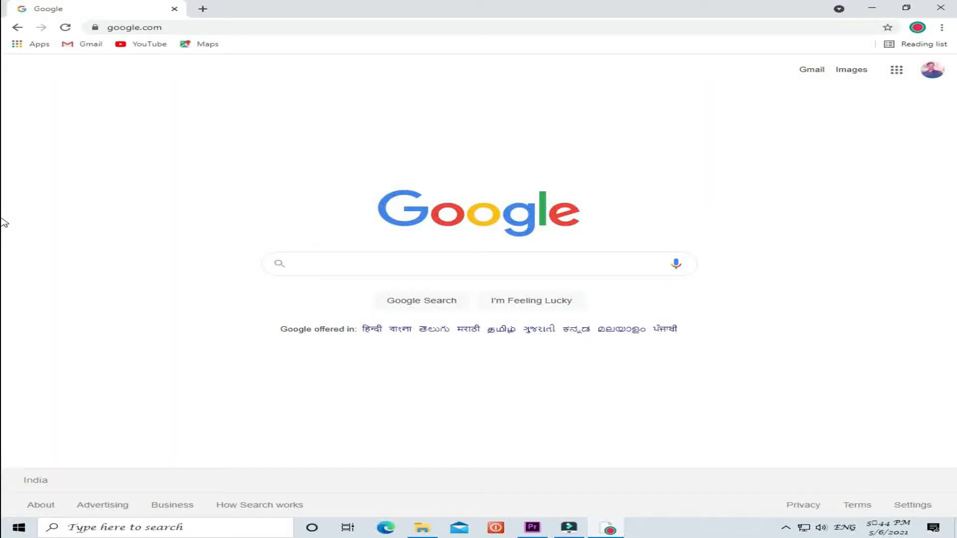
Search Google for 'free folder vanity removal' and open the Down10 result
text(free)
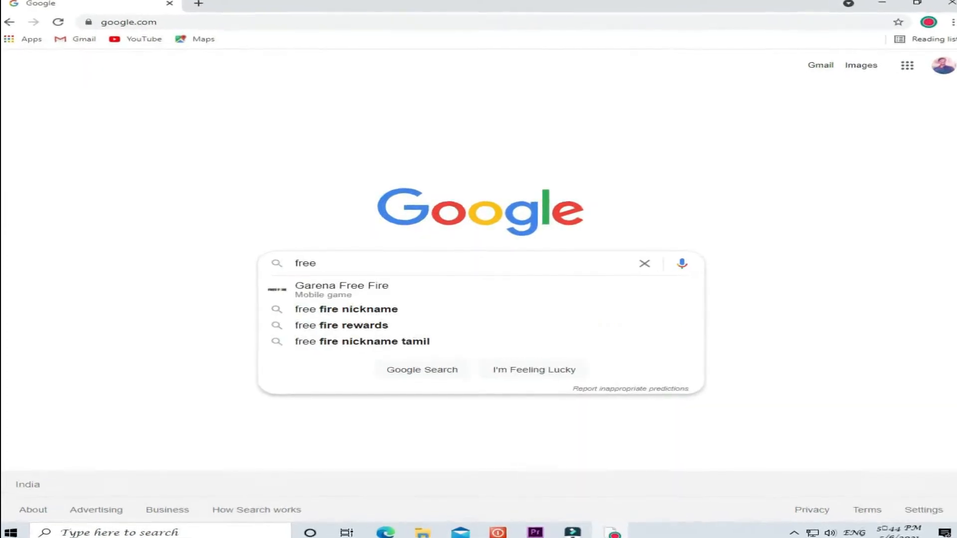
text(folder va)
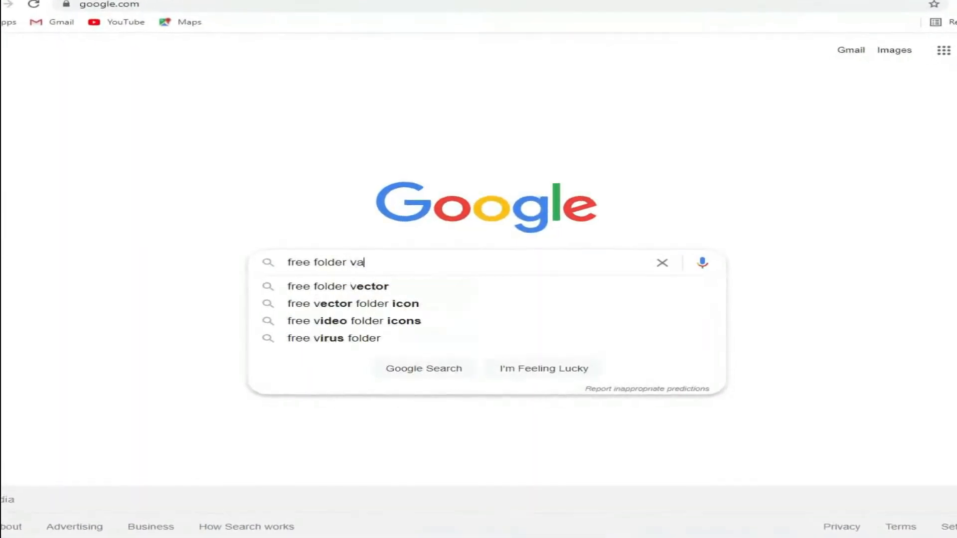
text(nity r)
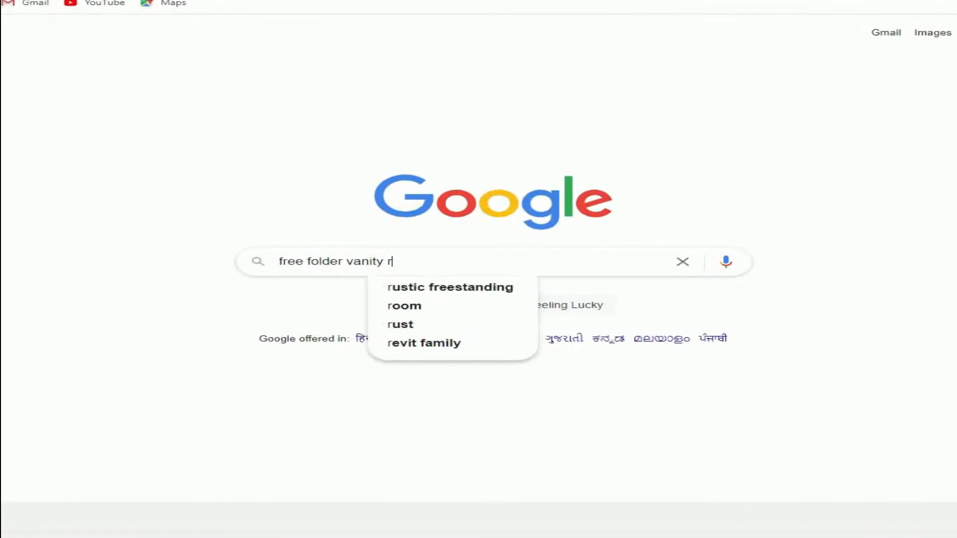
text(emoval)
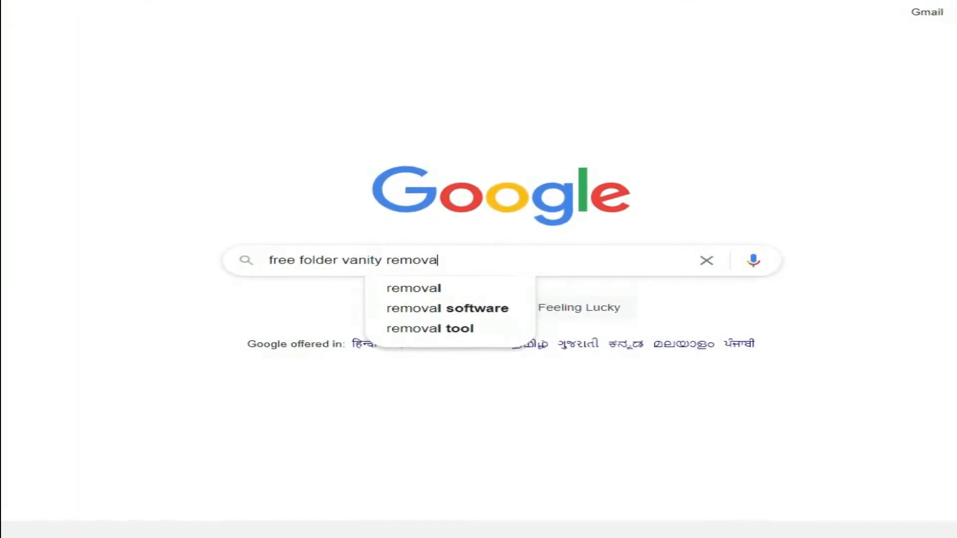
key(Return)
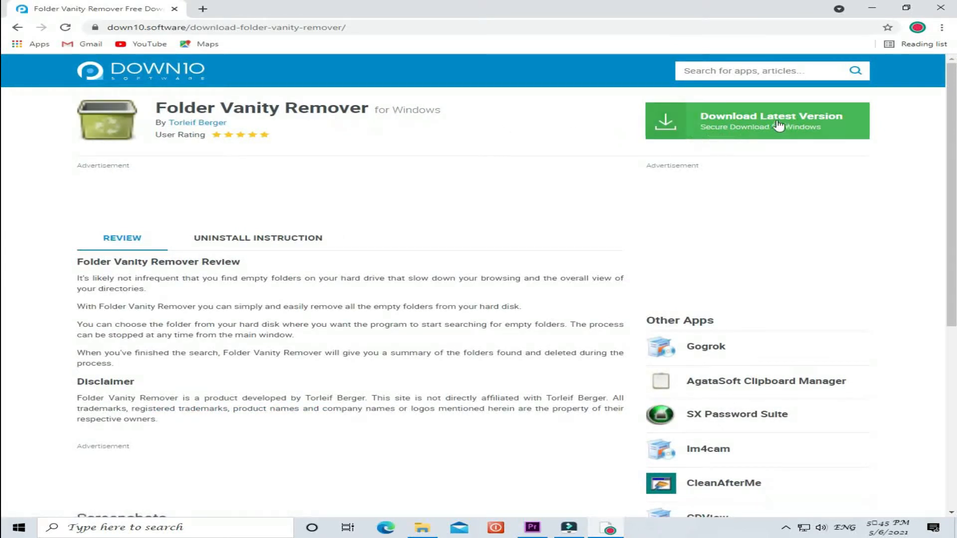
Download the 32.5 KB Folder Vanity Remover installer from Down10.software
click(757, 121)
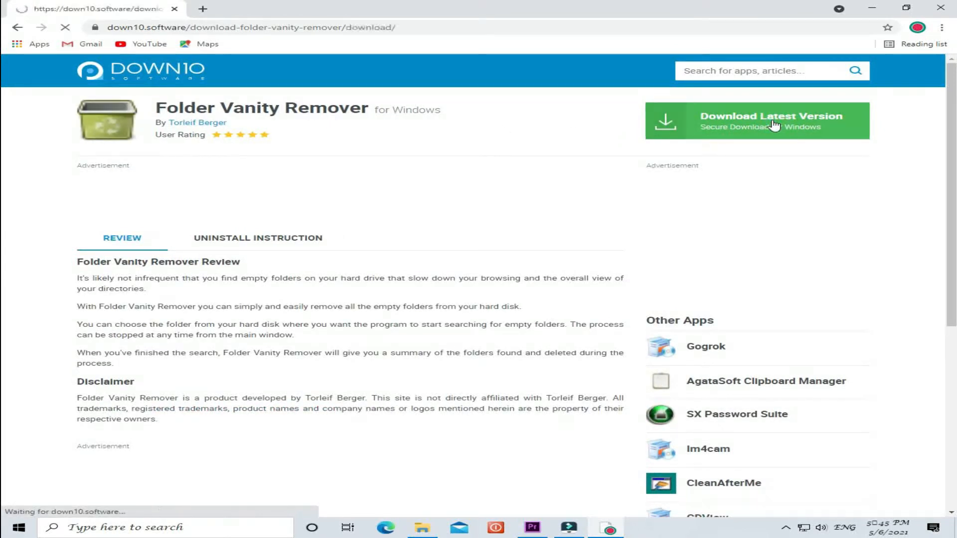
click(756, 121)
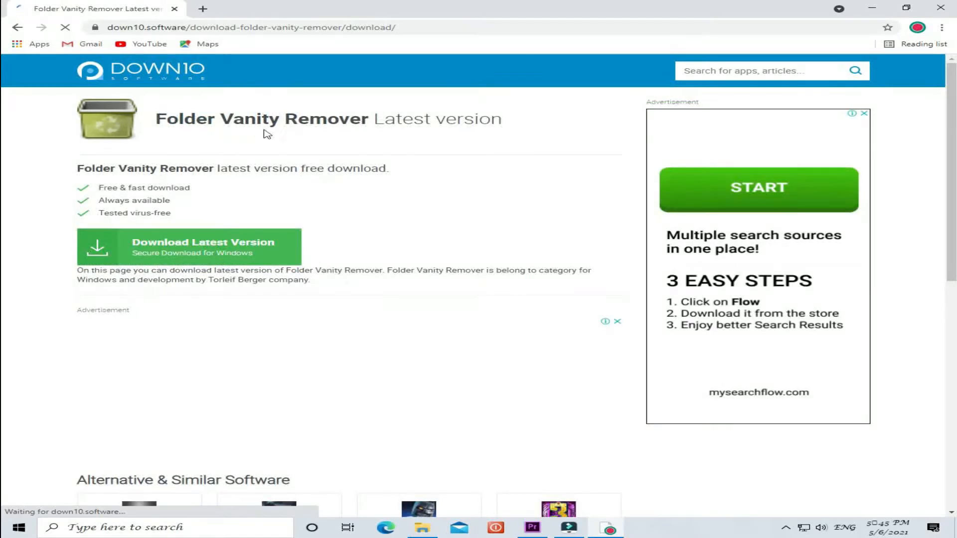
mouse_move(214, 253)
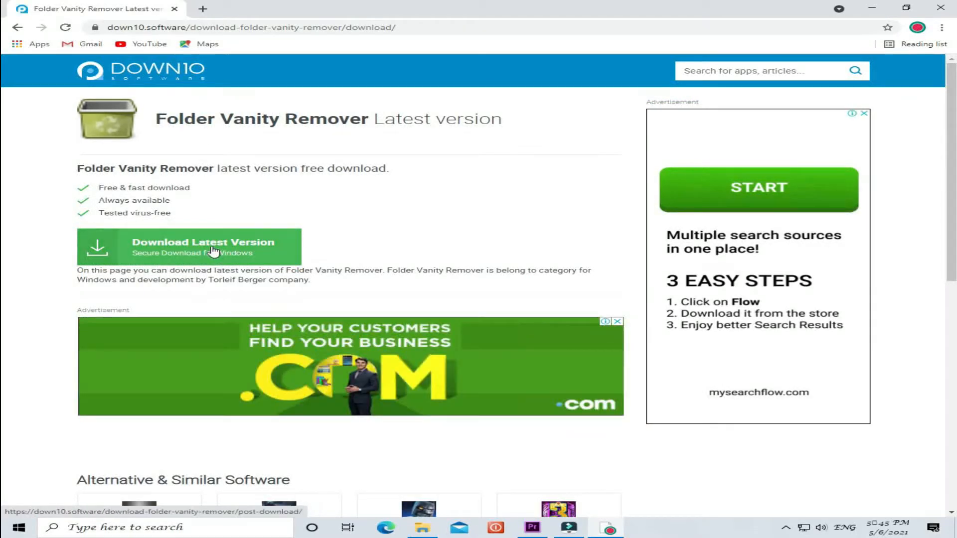
click(203, 242)
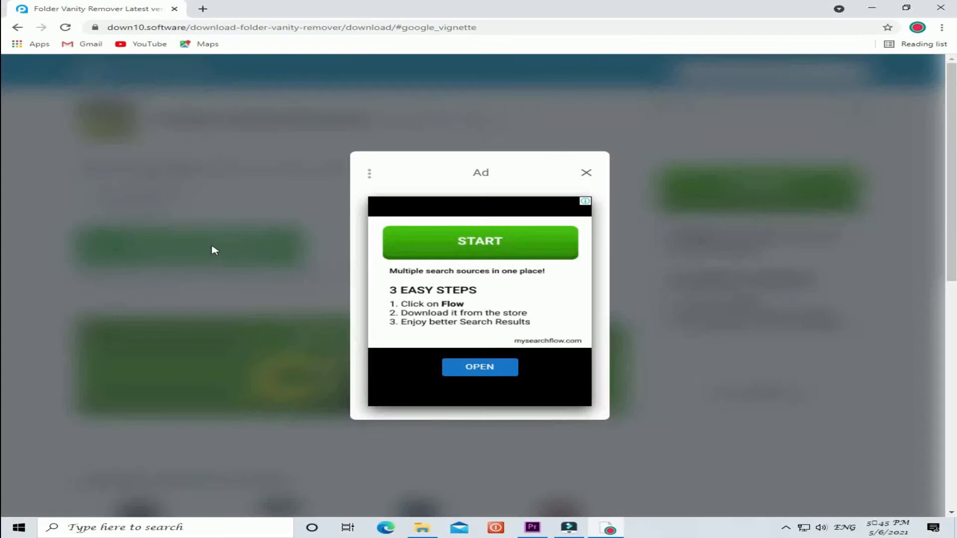
mouse_move(585, 173)
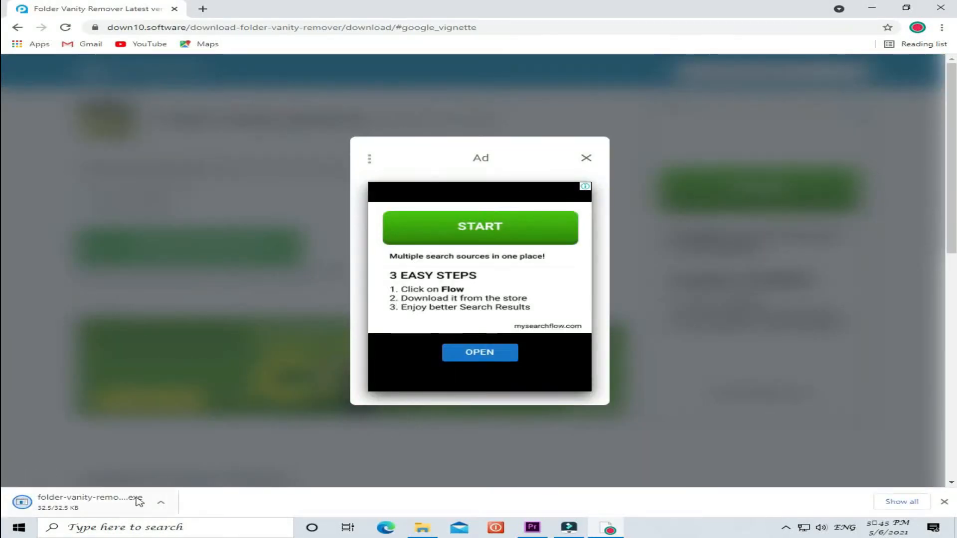
click(161, 502)
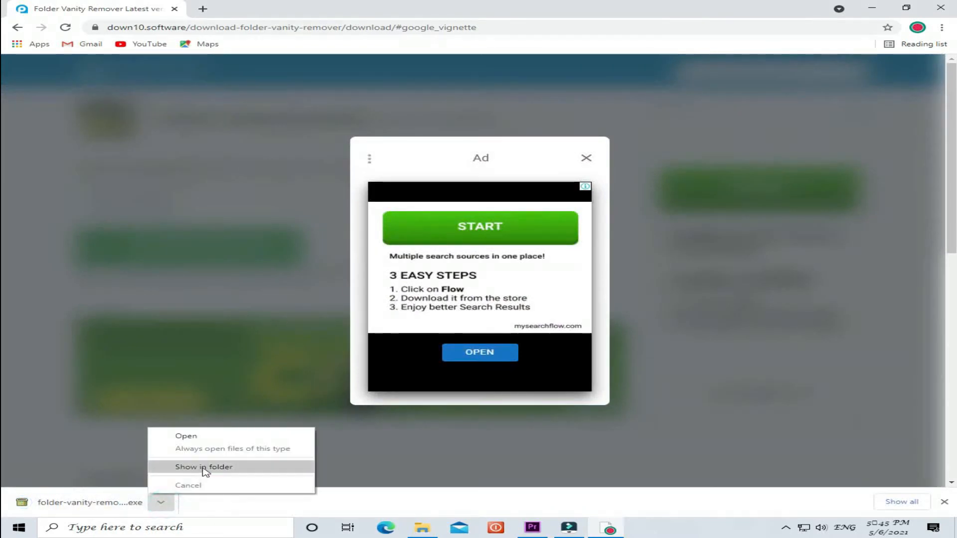
Locate folder-vanity-remover-1.5.exe in Downloads and launch it, triggering a .NET Framework 3.5 prompt
click(204, 467)
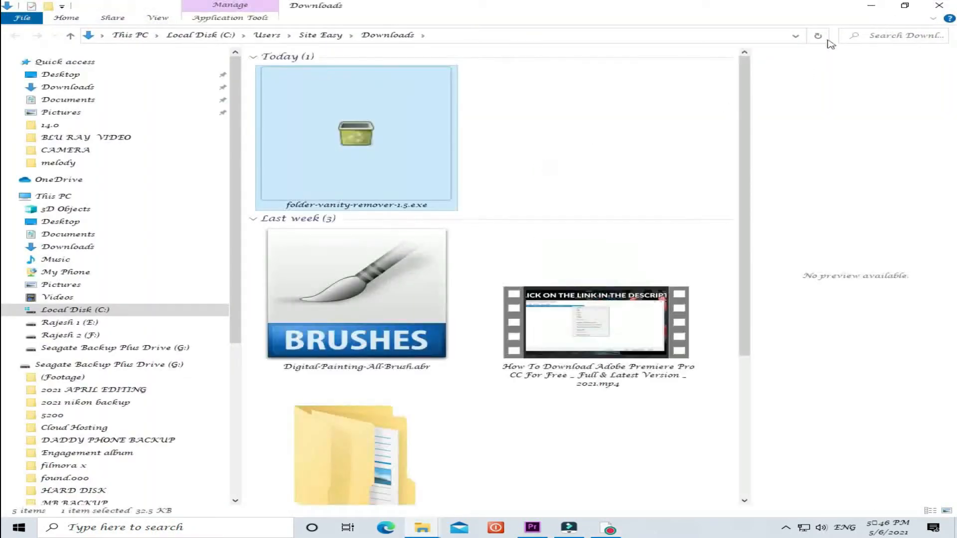
right_click(356, 134)
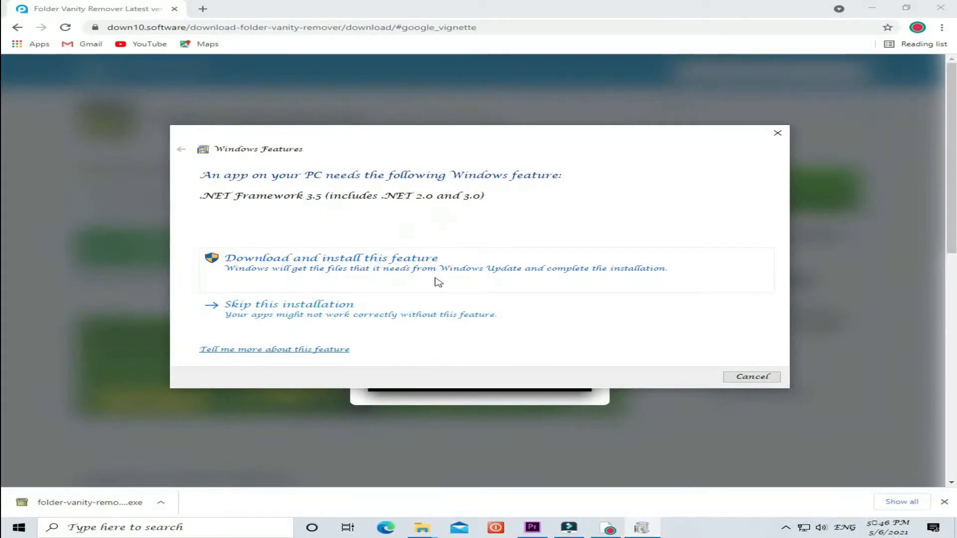
Download and install .NET Framework 3.5 from the Windows Features prompt
click(330, 258)
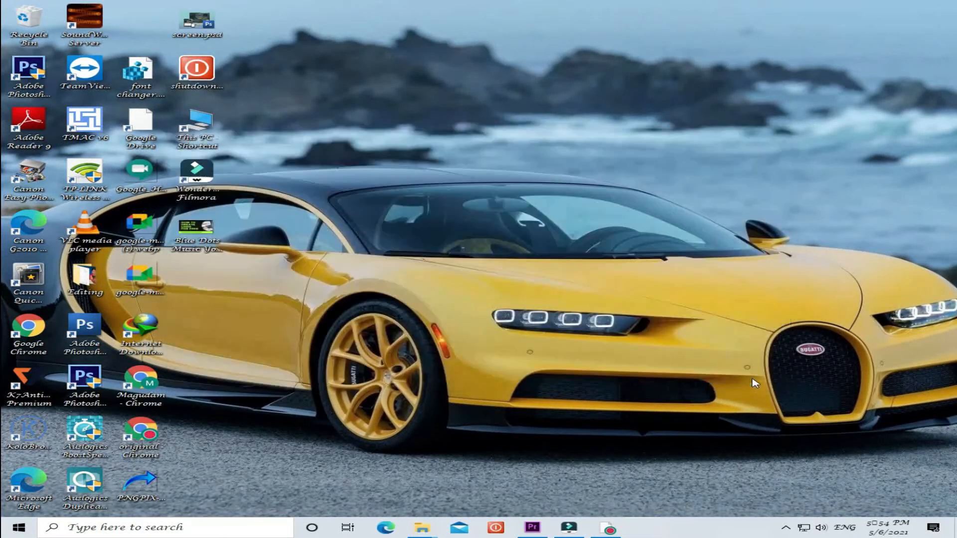
Launch folder-vanity-remover-1.5.exe from Downloads and shrink Explorer beside it
click(421, 527)
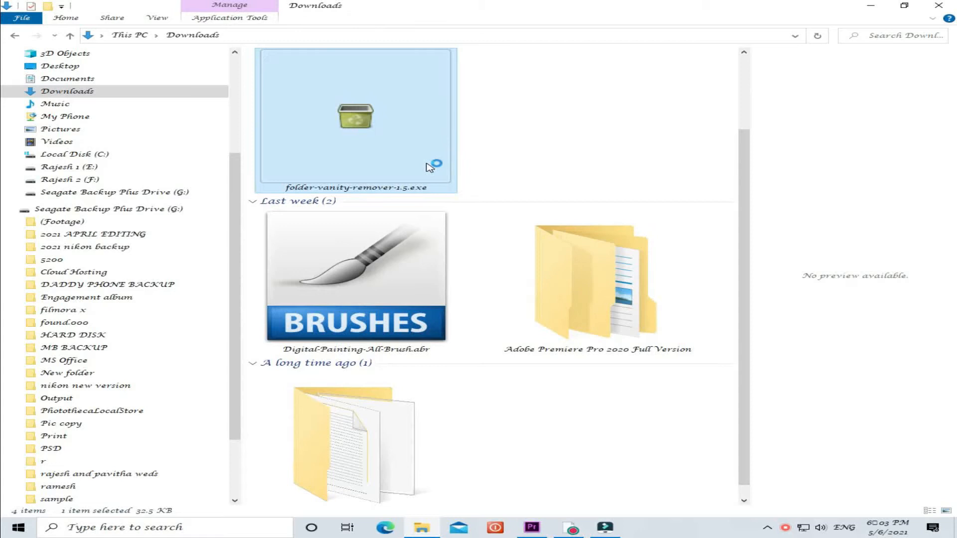
double_click(353, 120)
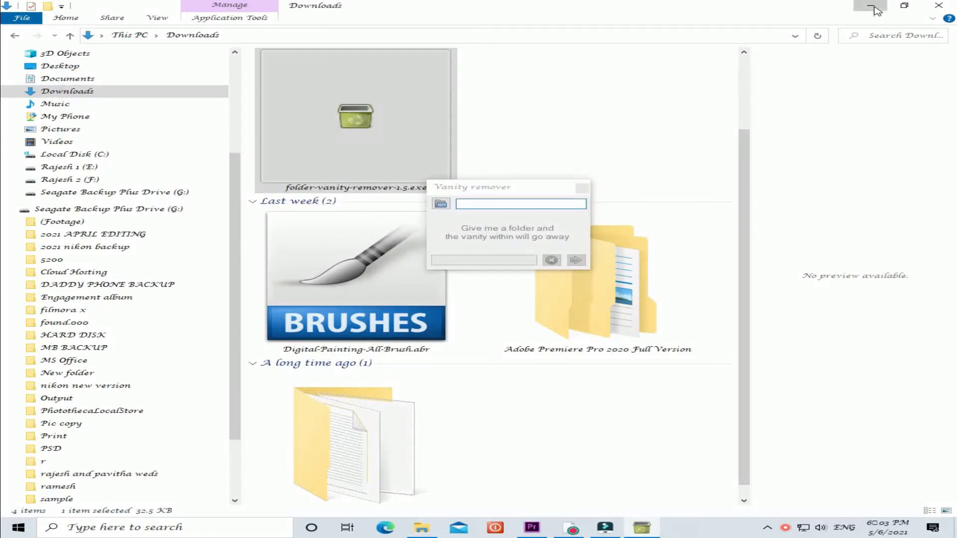
click(875, 6)
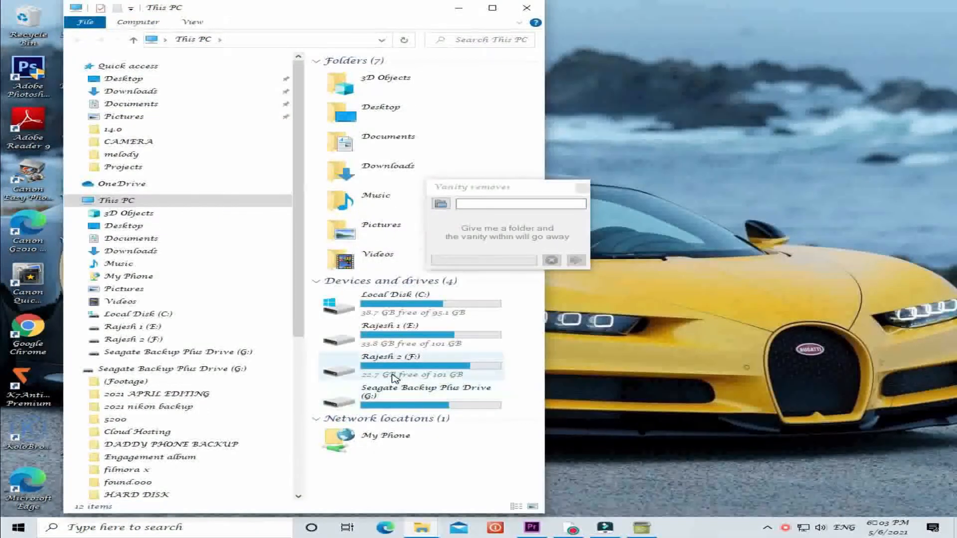
Create several new empty folders on drive Rajesh 2 (F:)
click(427, 395)
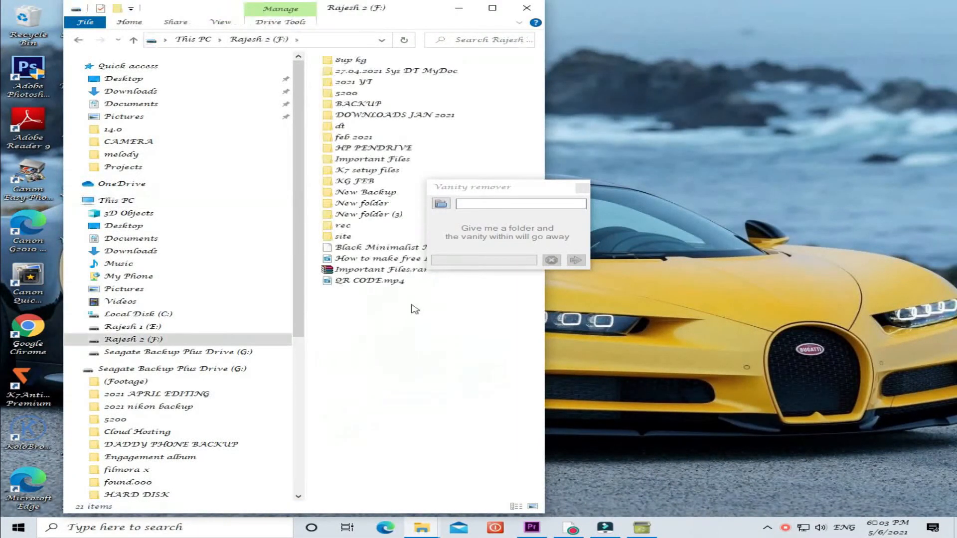
right_click(412, 308)
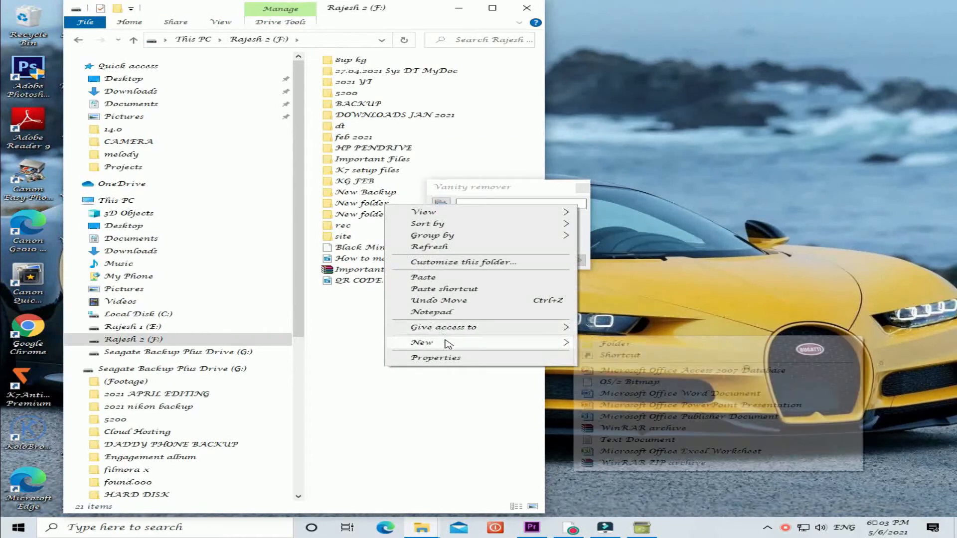
click(612, 343)
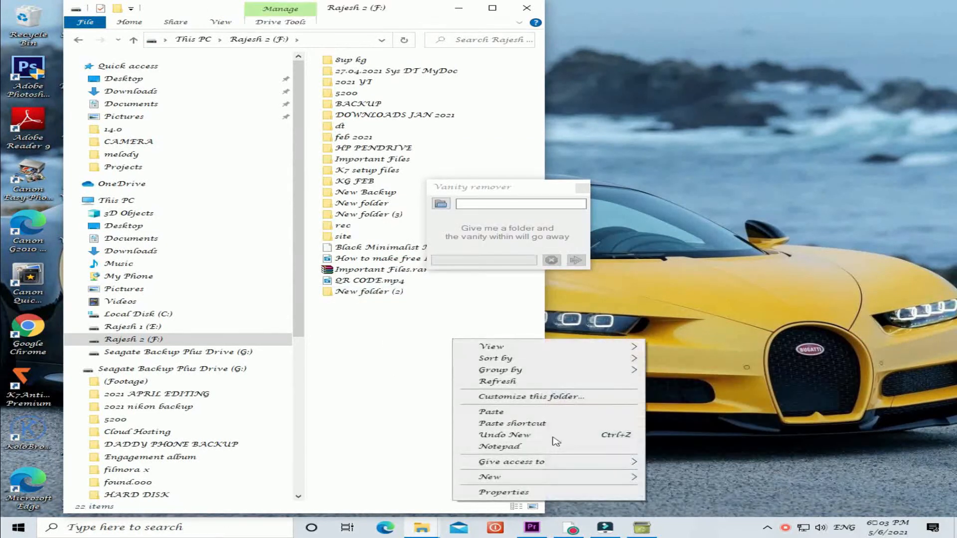
click(489, 478)
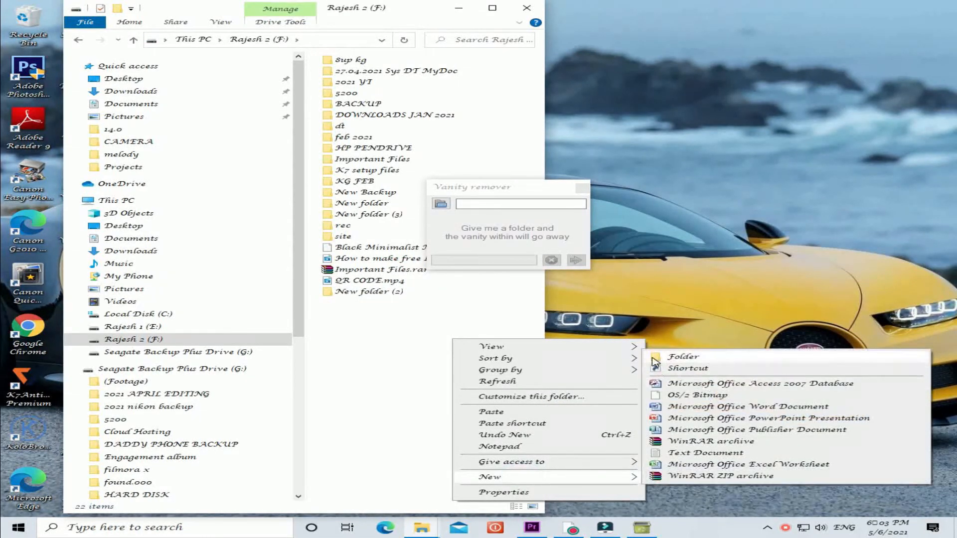
click(683, 357)
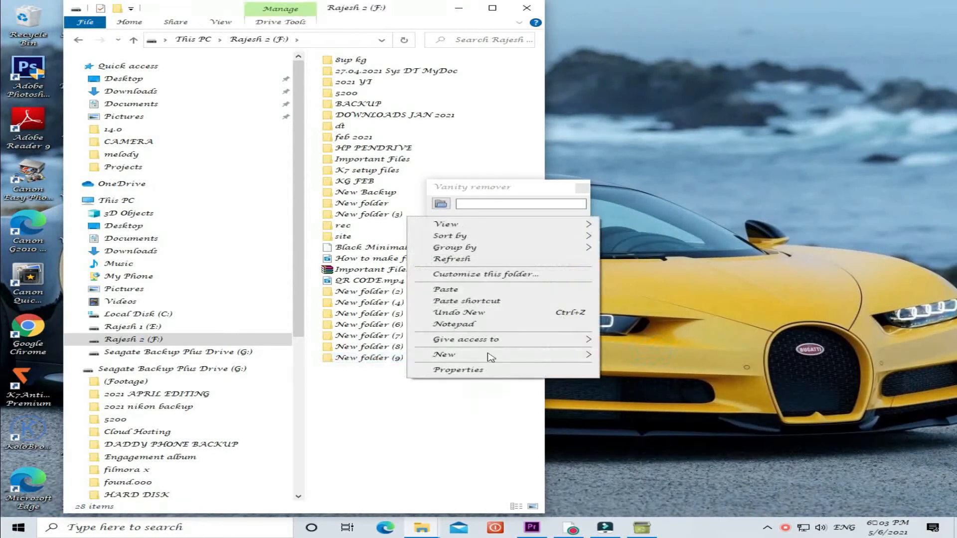
click(444, 355)
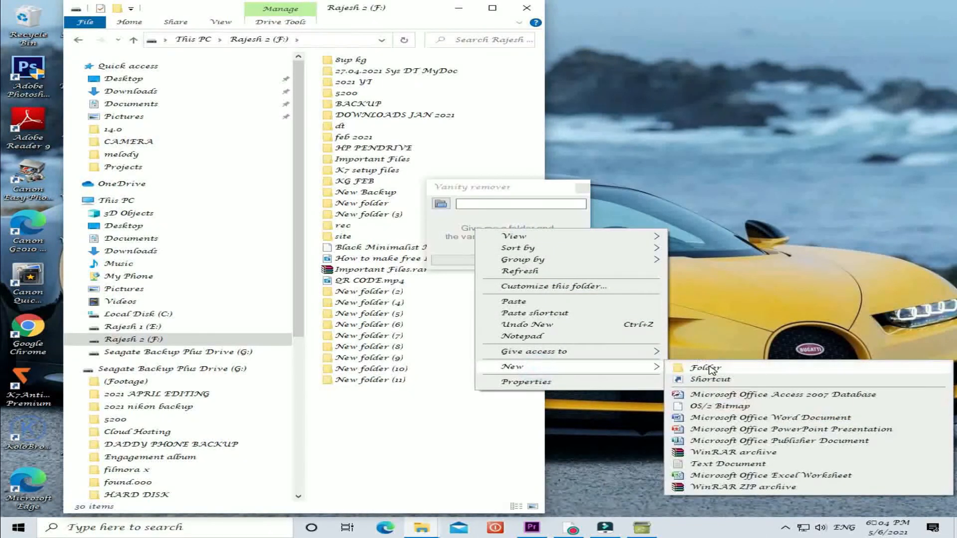
click(706, 368)
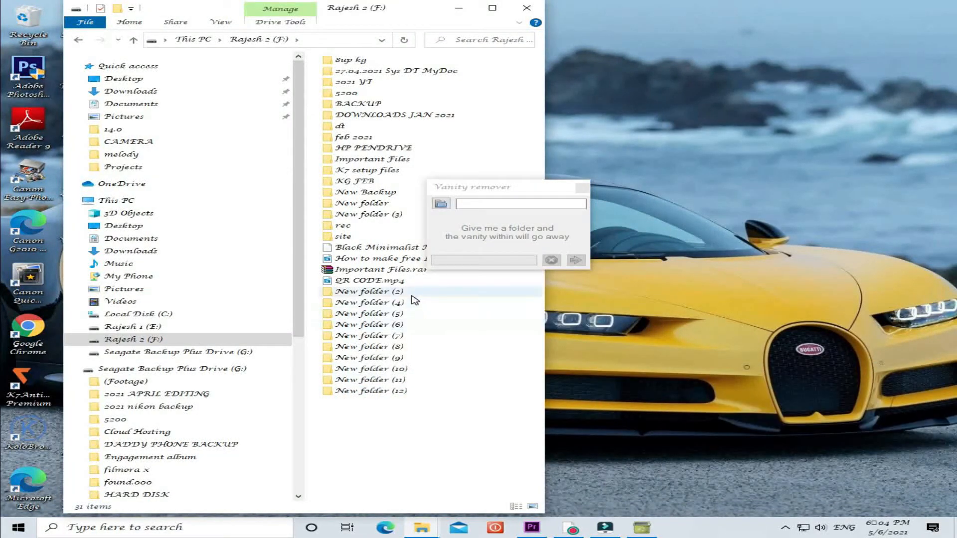
Open New folder (2) and New folder (4) to confirm they are empty
double_click(368, 291)
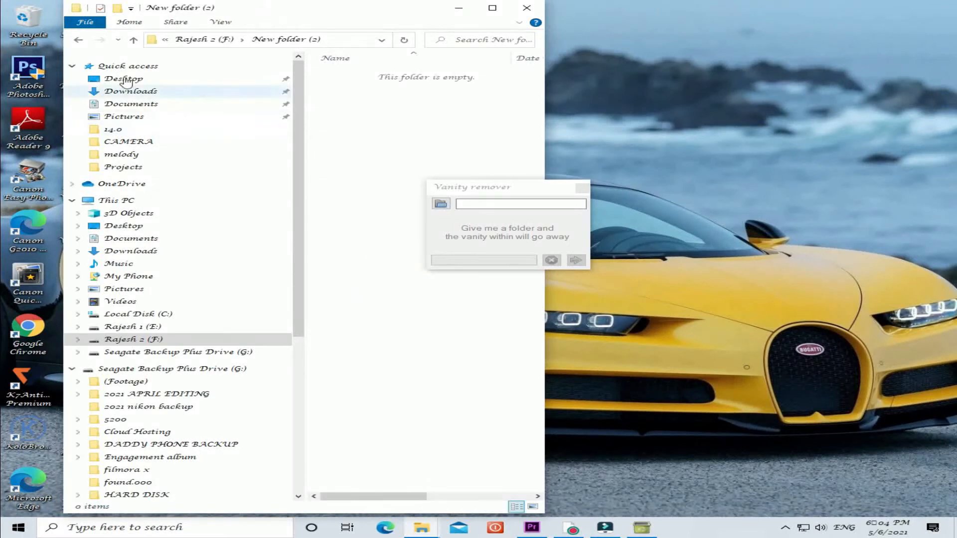
click(133, 39)
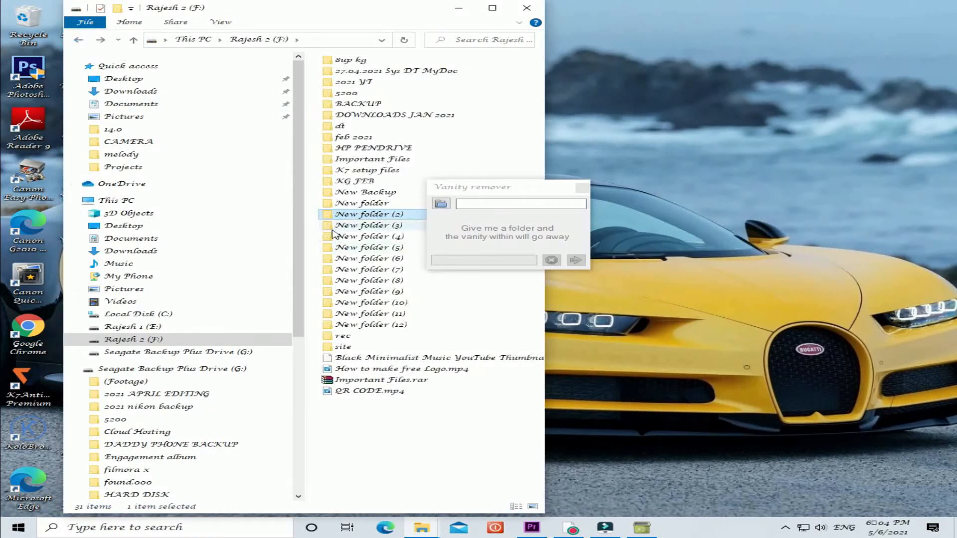
double_click(367, 236)
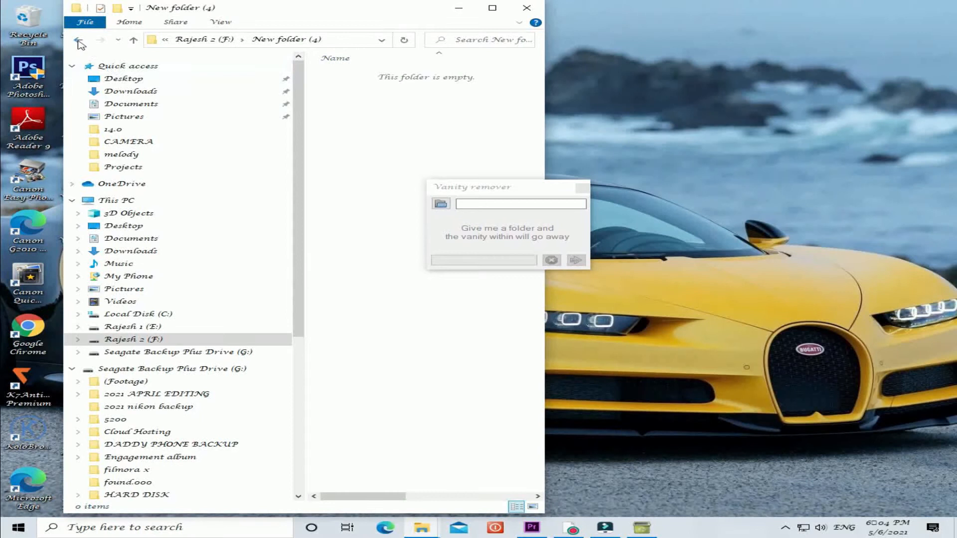
click(79, 39)
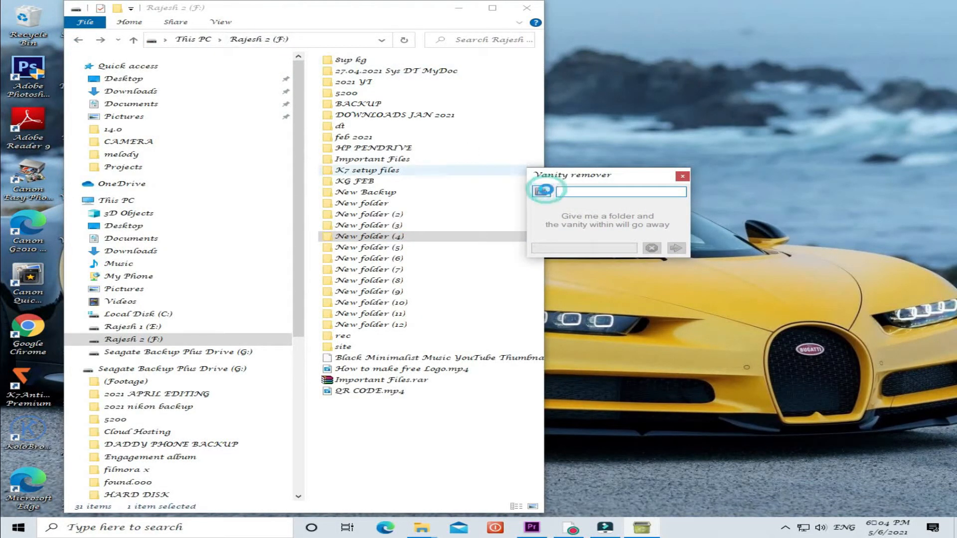
Run the remover on F:\, confirming deletion and dismissing the 10-folders-removed report
click(544, 191)
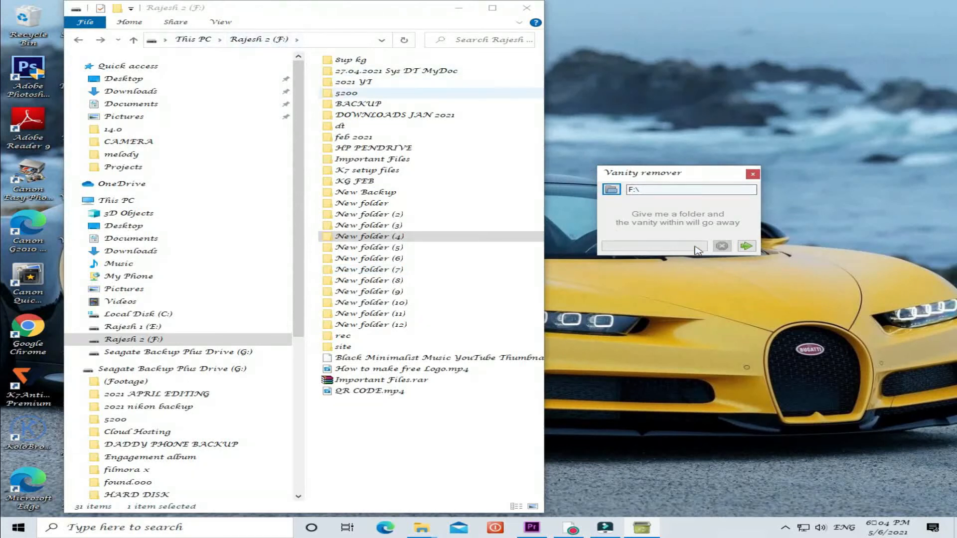
click(746, 246)
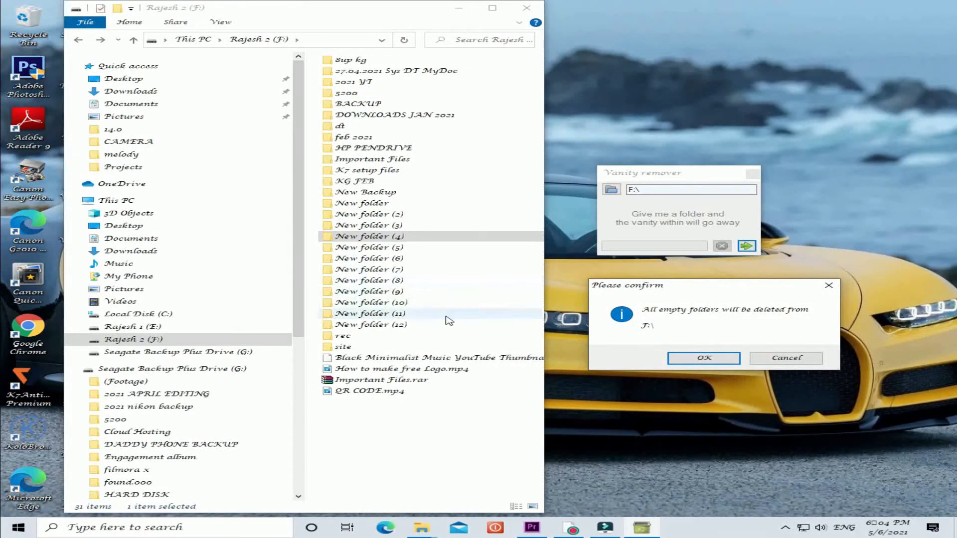
click(704, 359)
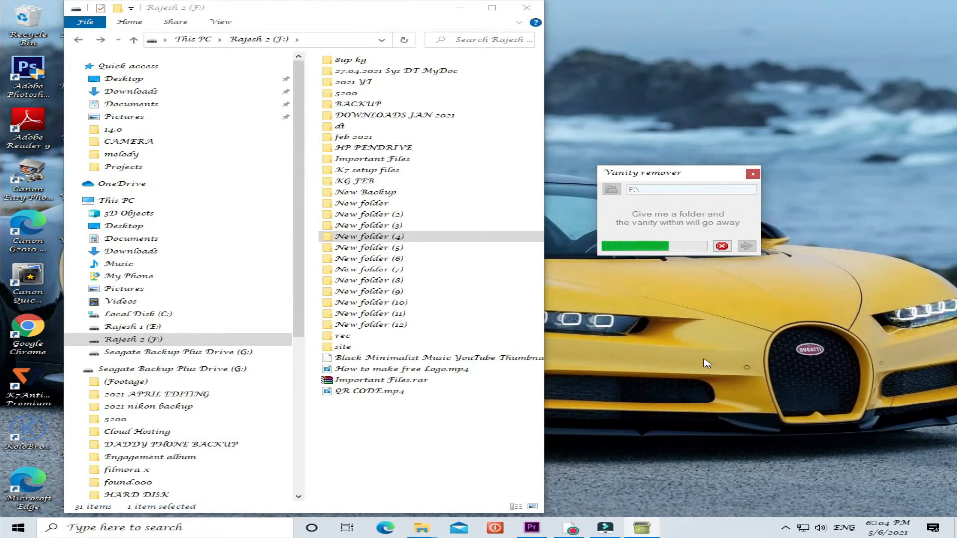
click(747, 245)
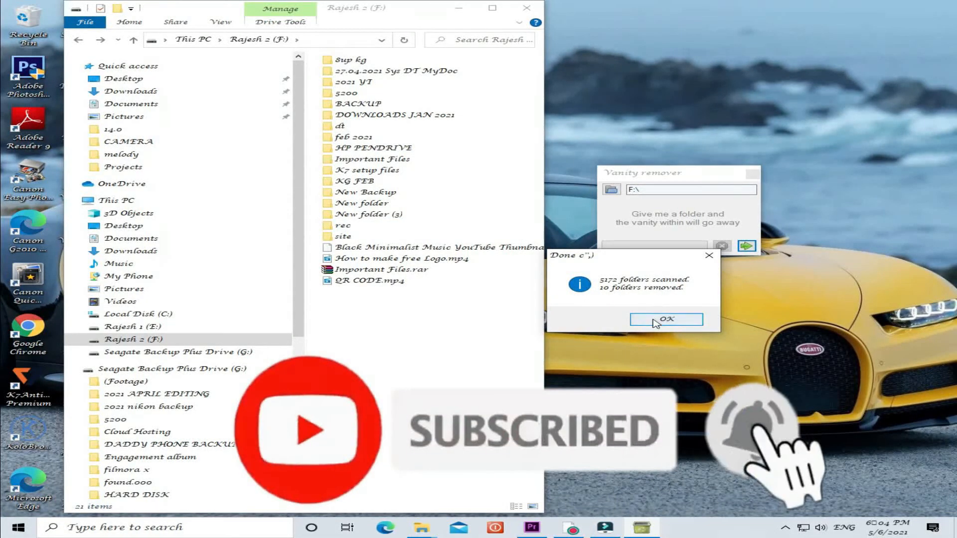
click(667, 319)
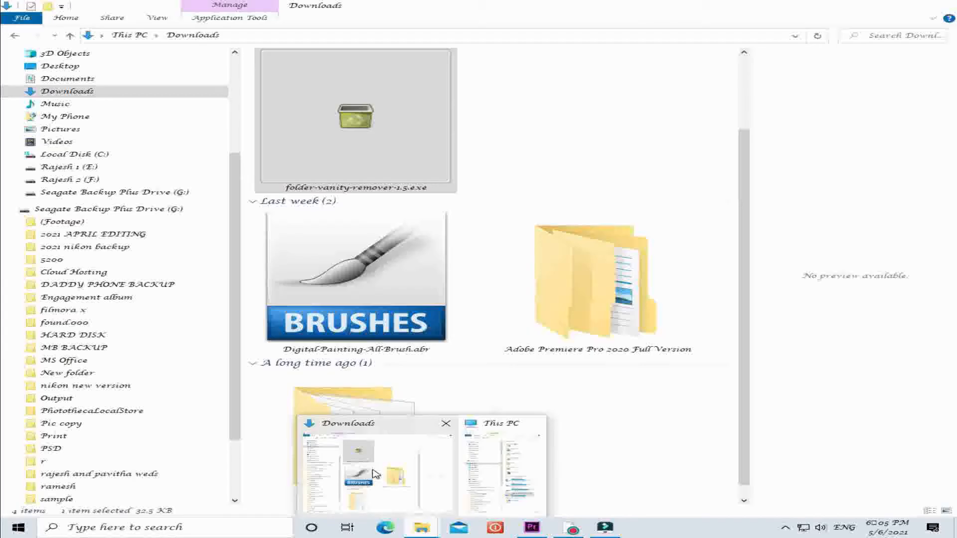
Run the remover on G:\, removing 1872 of 10494 folders, and dismiss the report
click(500, 464)
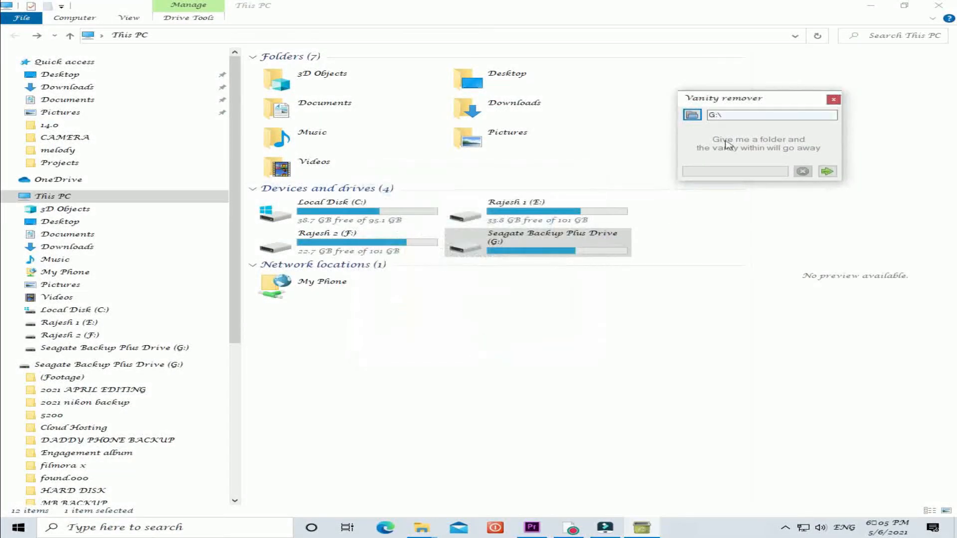
click(828, 172)
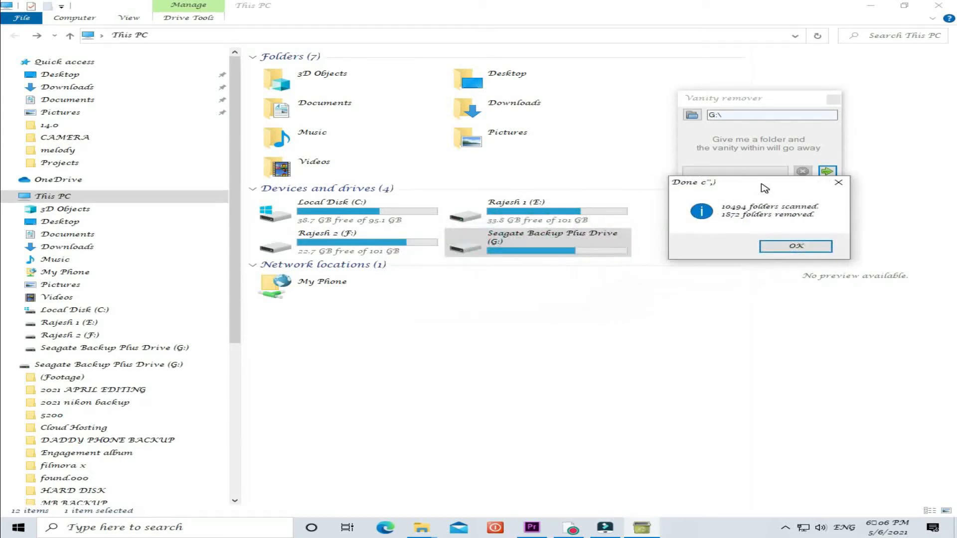
mouse_move(823, 228)
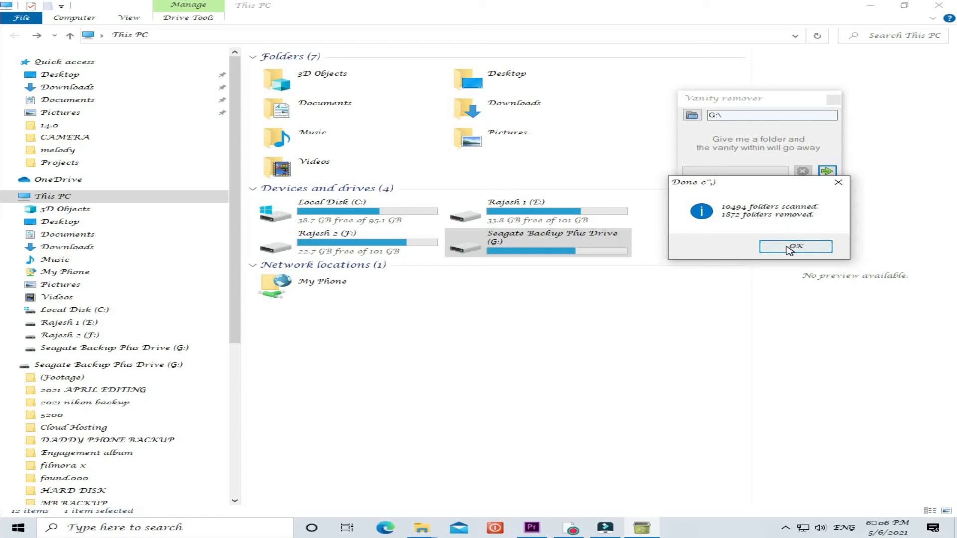
click(794, 247)
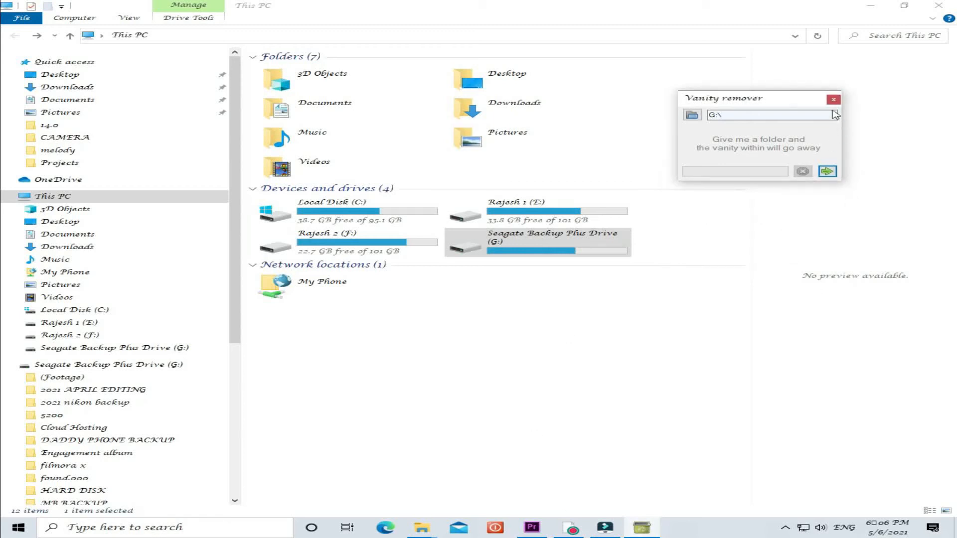